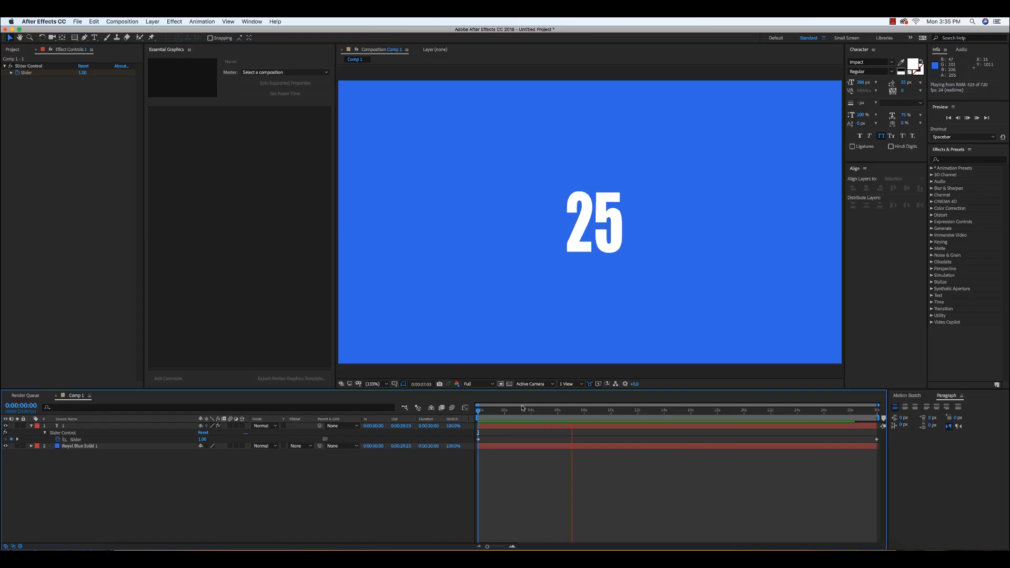
Create Comp 2 at 1920x1080 and fill it with a full-frame royal blue solid.
left_click(571, 409)
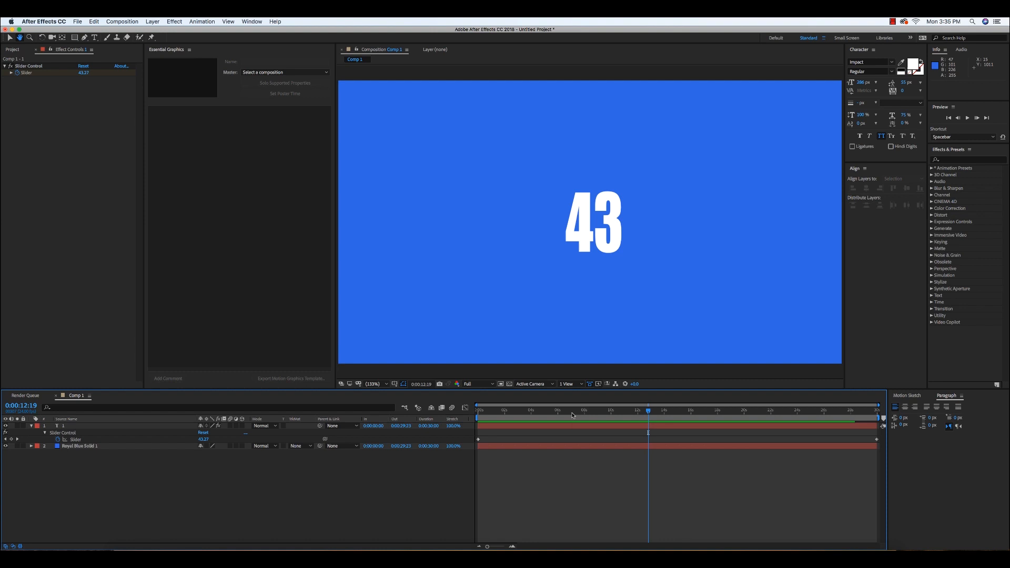
left_click(497, 411)
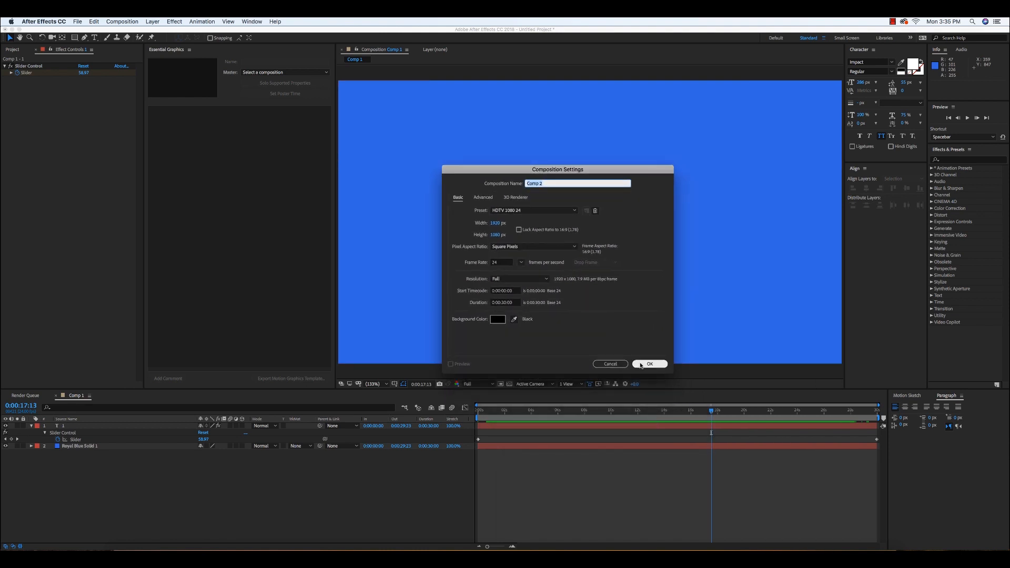
left_click(648, 364)
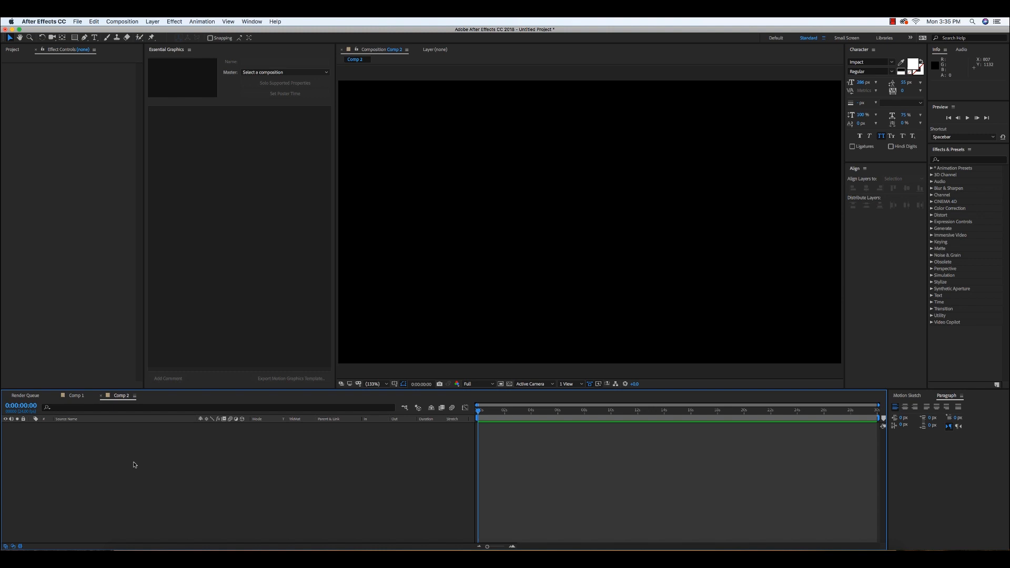
mouse_move(138, 458)
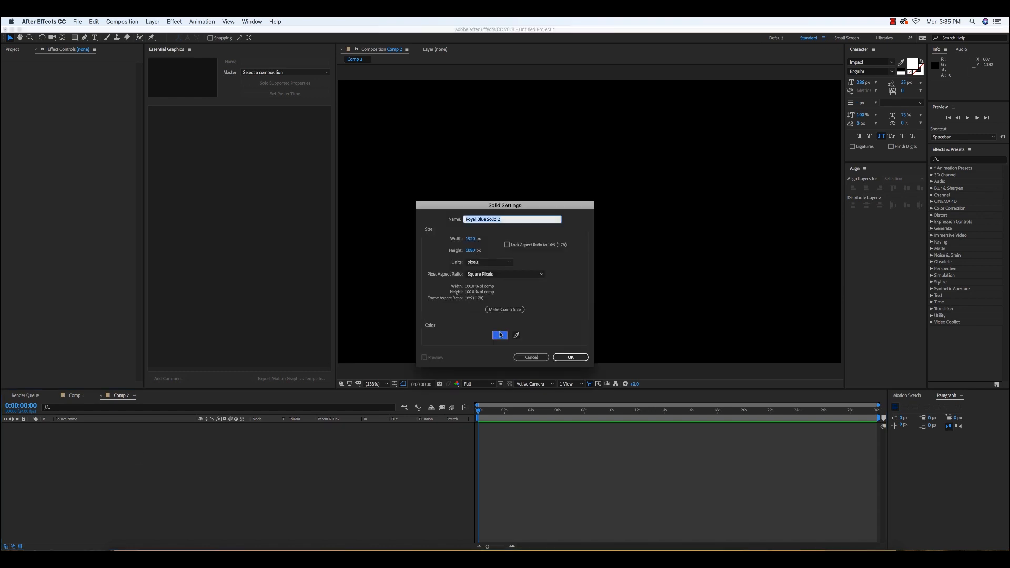
left_click(568, 356)
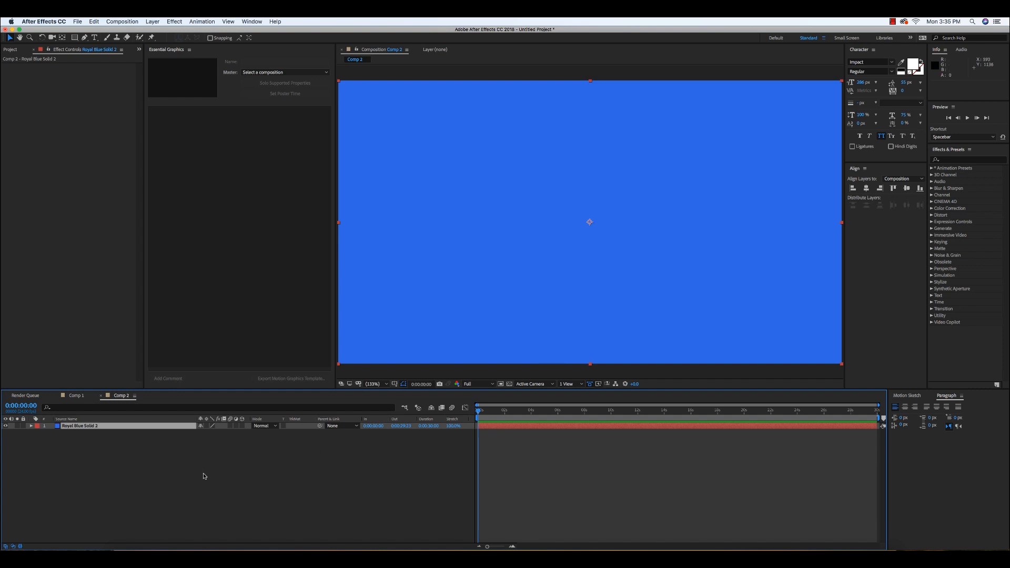
Add a new white text layer reading '1' over the blue solid.
right_click(203, 475)
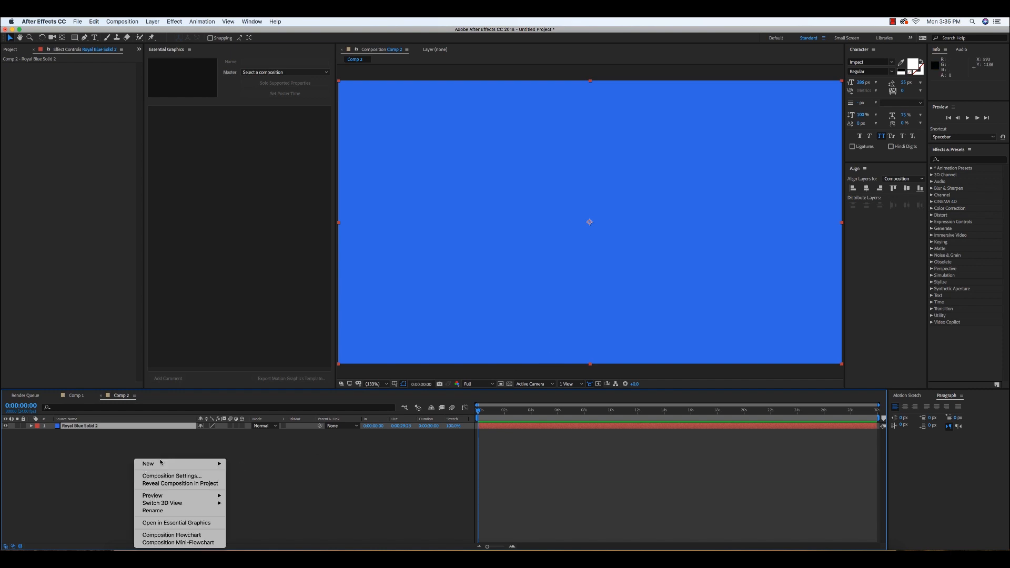
left_click(148, 462)
type("1")
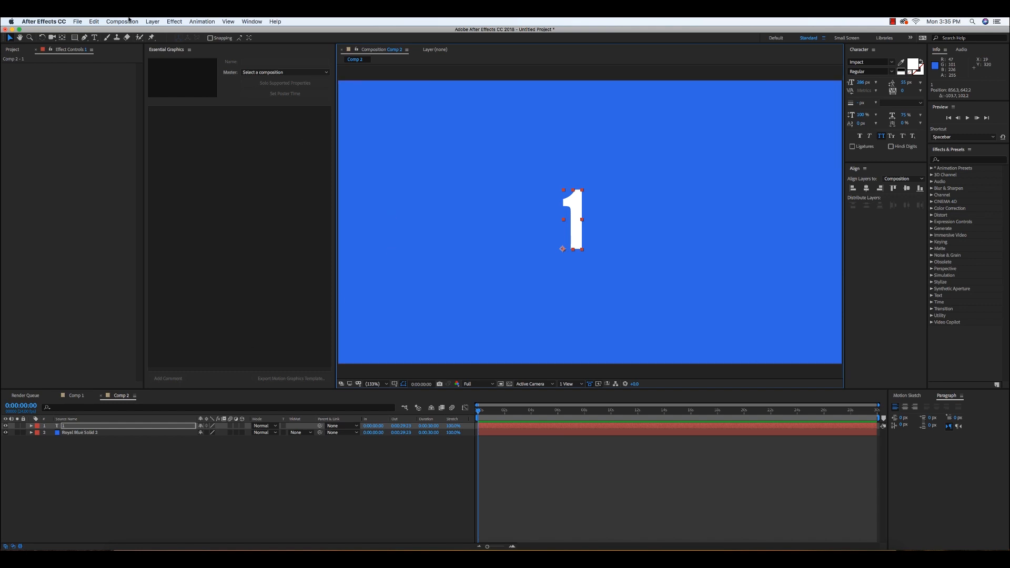
Apply an Expression Controls Slider Control to the number text layer, slider at 0.00.
left_click(174, 21)
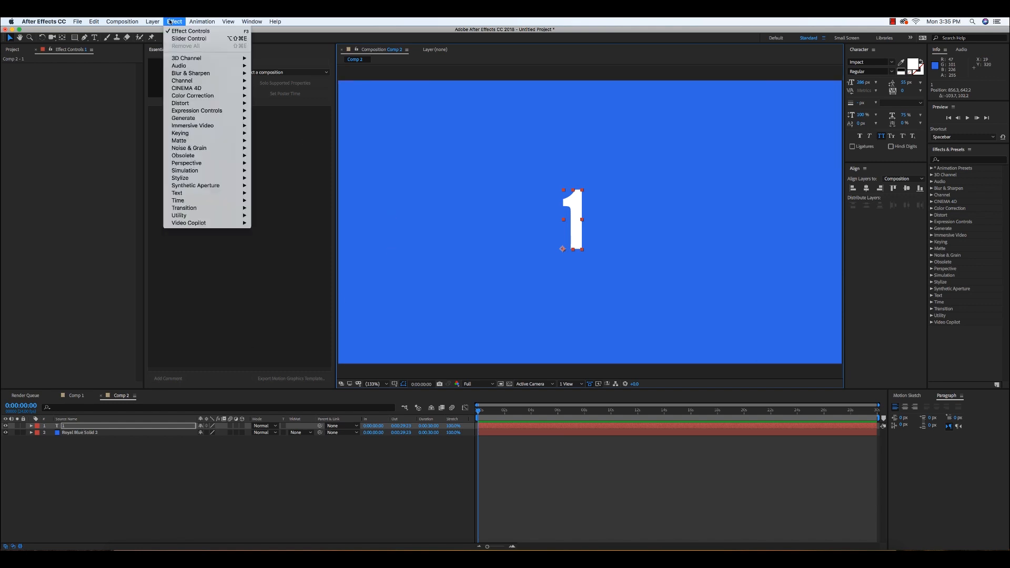
mouse_move(196, 110)
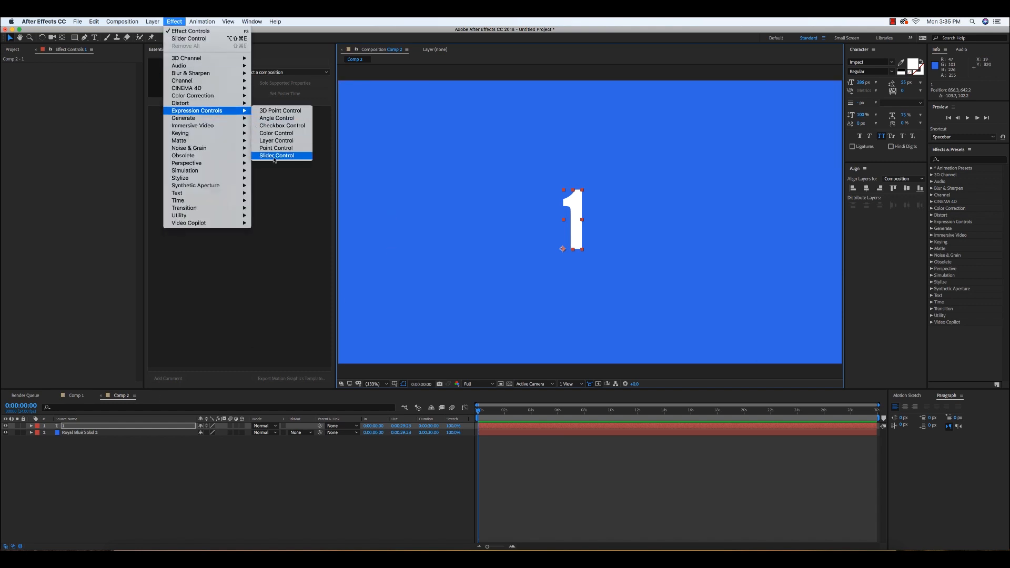
left_click(276, 155)
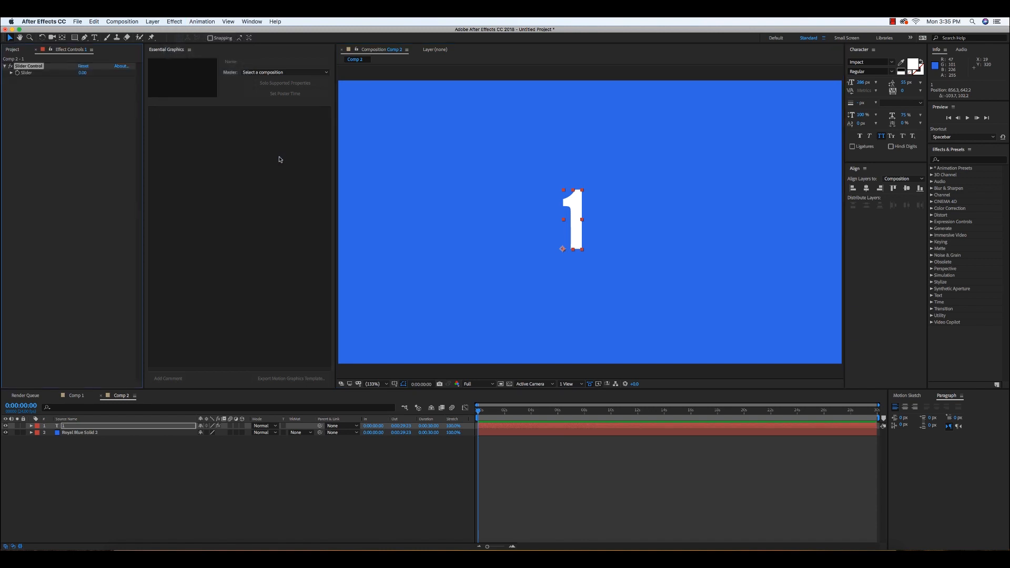
mouse_move(933, 224)
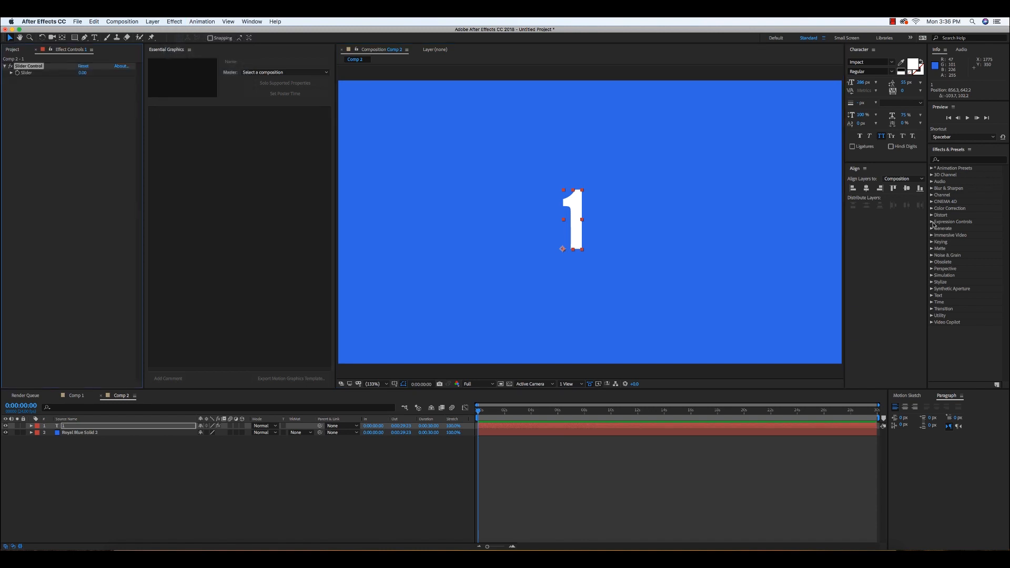
left_click(931, 221)
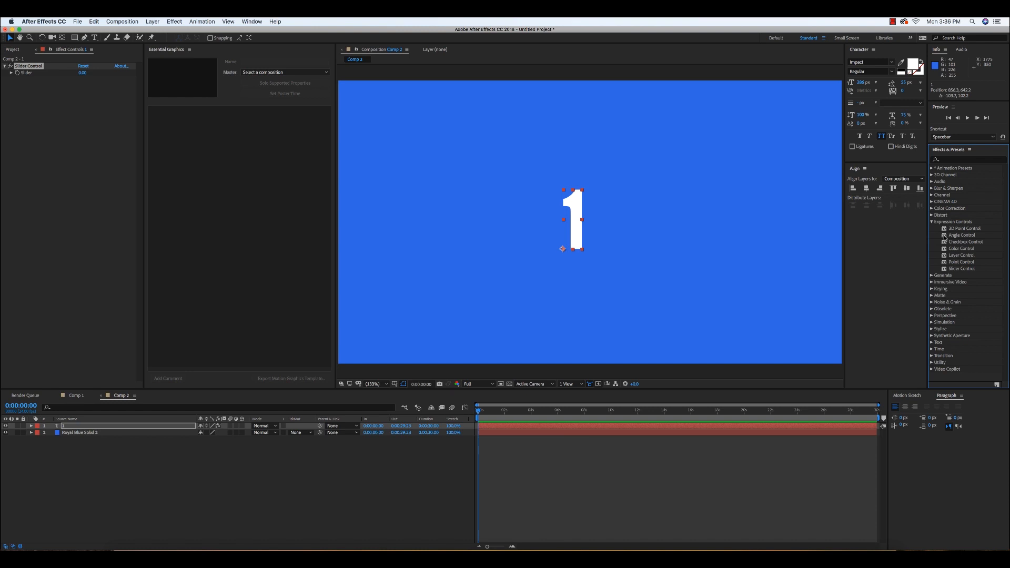
left_click(952, 221)
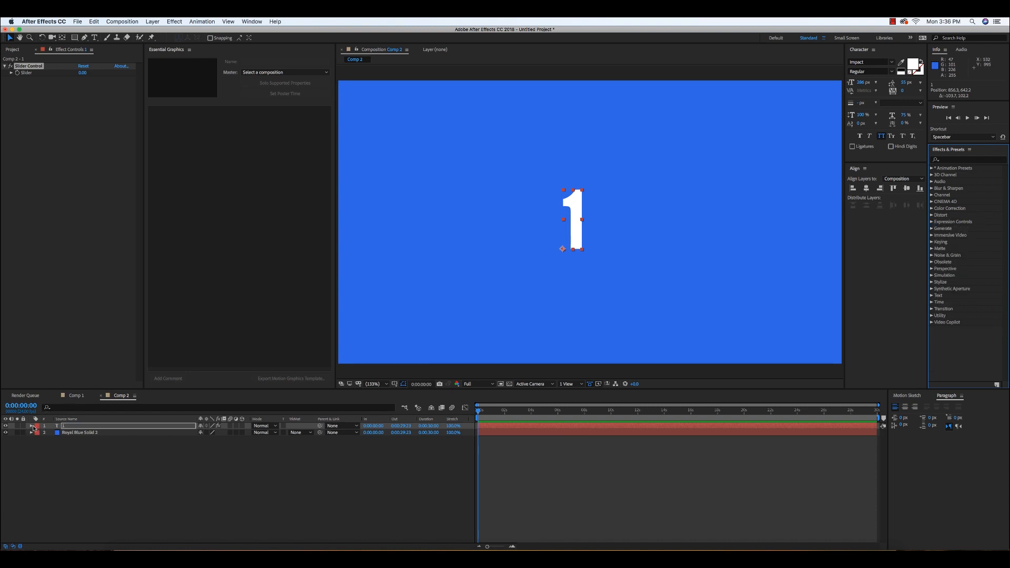
Expand the text layer's Text and Effects groups to show Source Text and Slider.
left_click(31, 425)
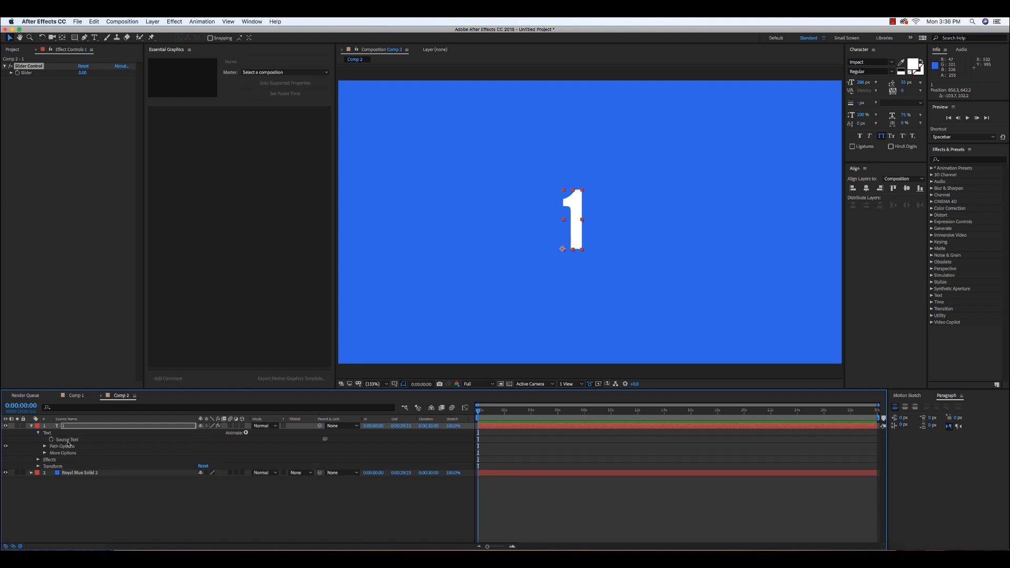
mouse_move(63, 448)
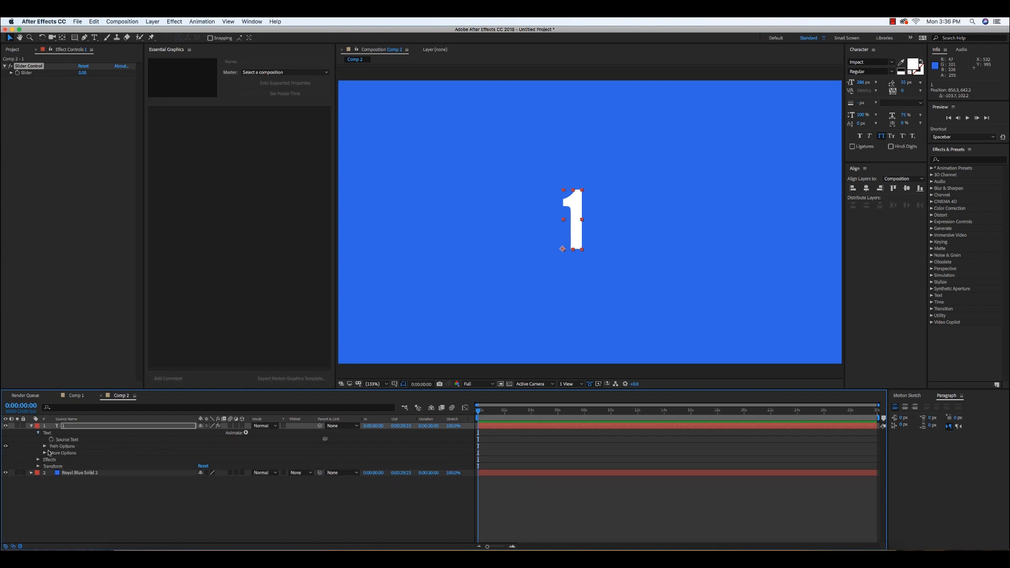
left_click(37, 459)
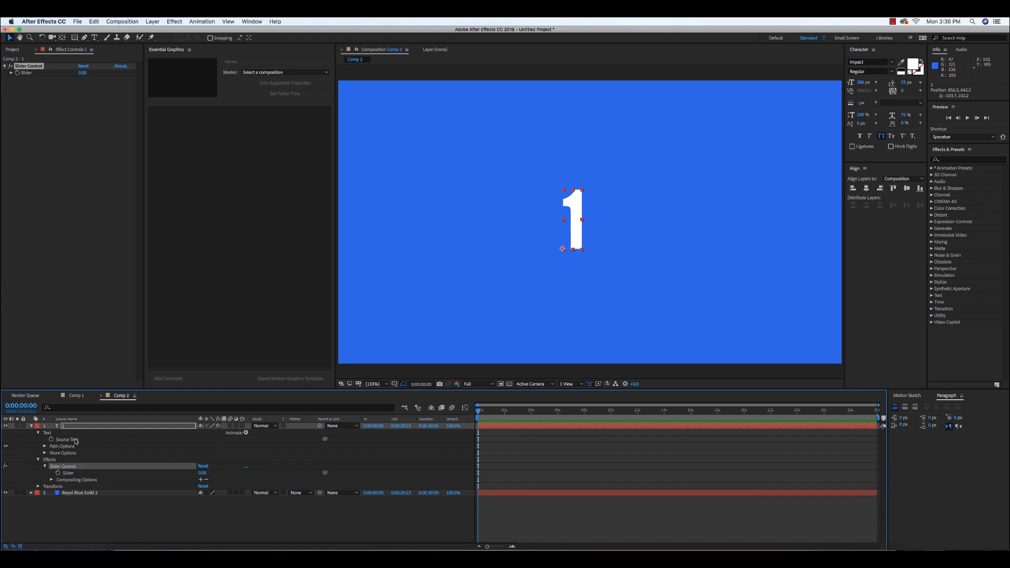
left_click(641, 409)
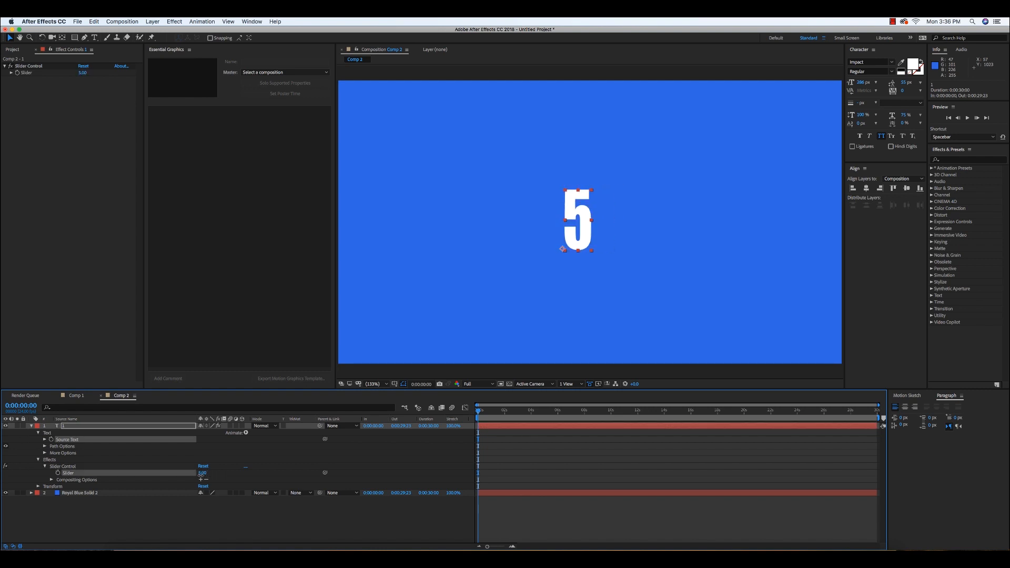
left_click(685, 410)
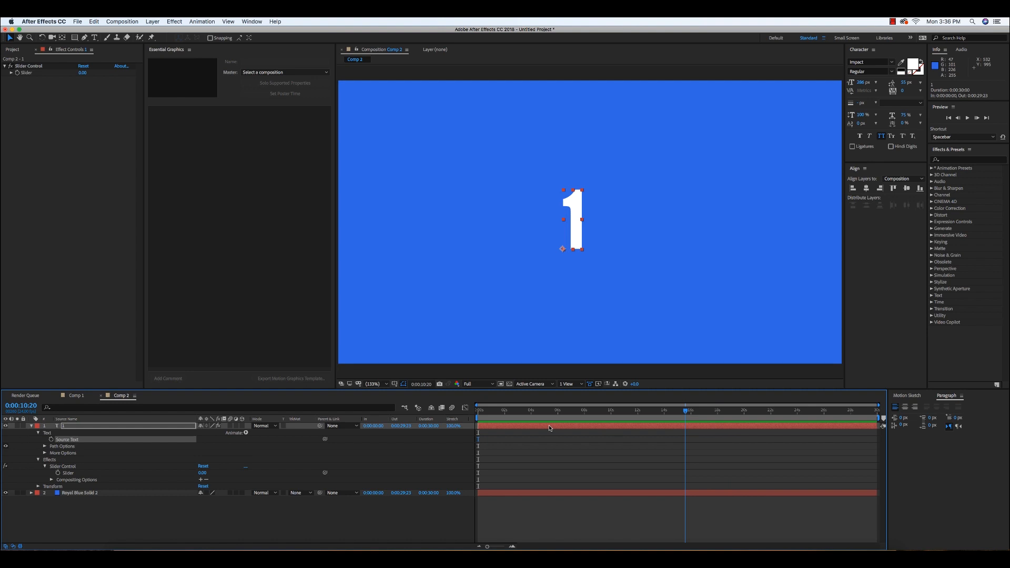
Keyframe the Slider at 0 on the first frame and 100 at ten seconds.
left_click(504, 410)
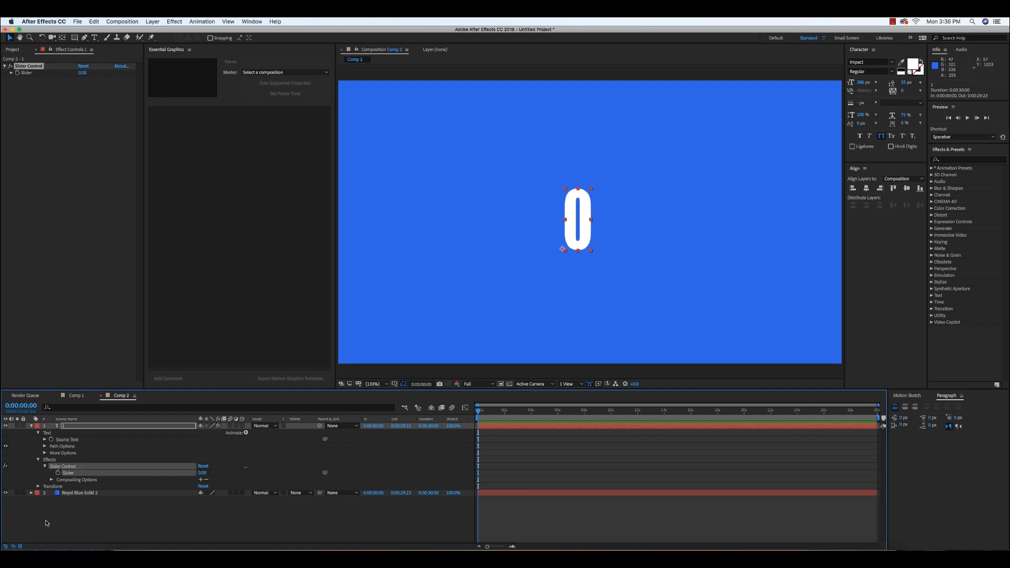
mouse_move(58, 473)
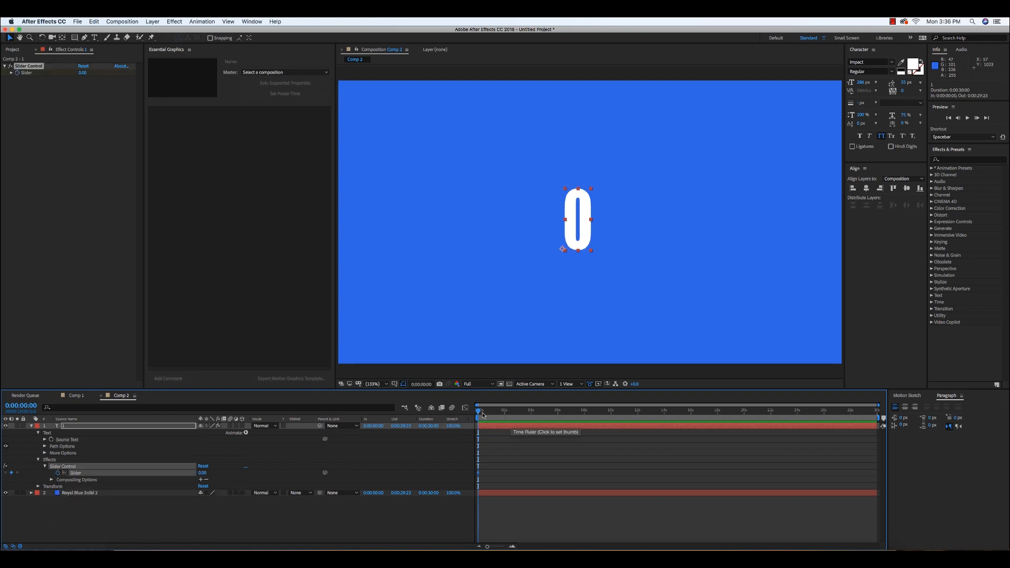
left_click(610, 410)
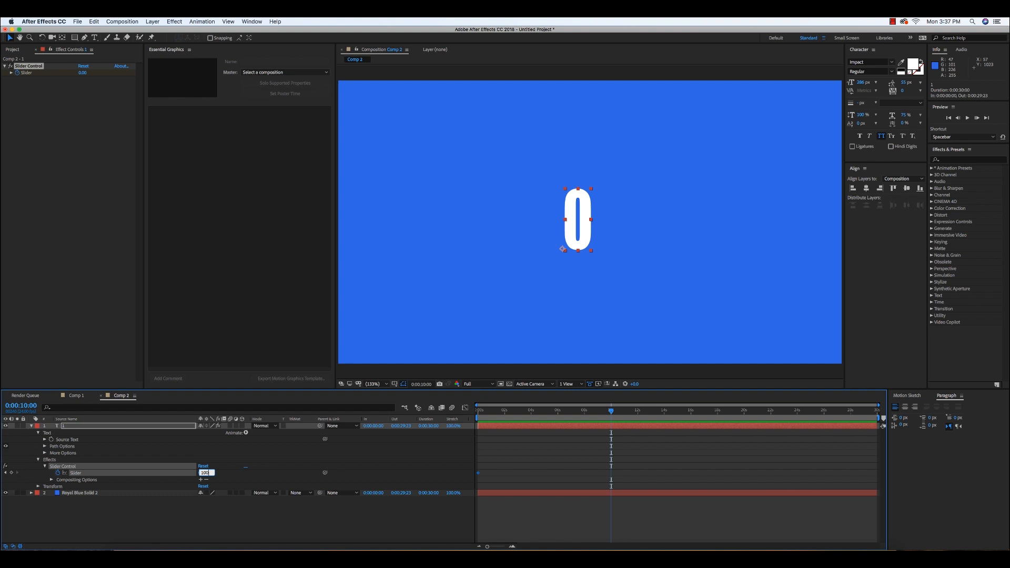
type("100")
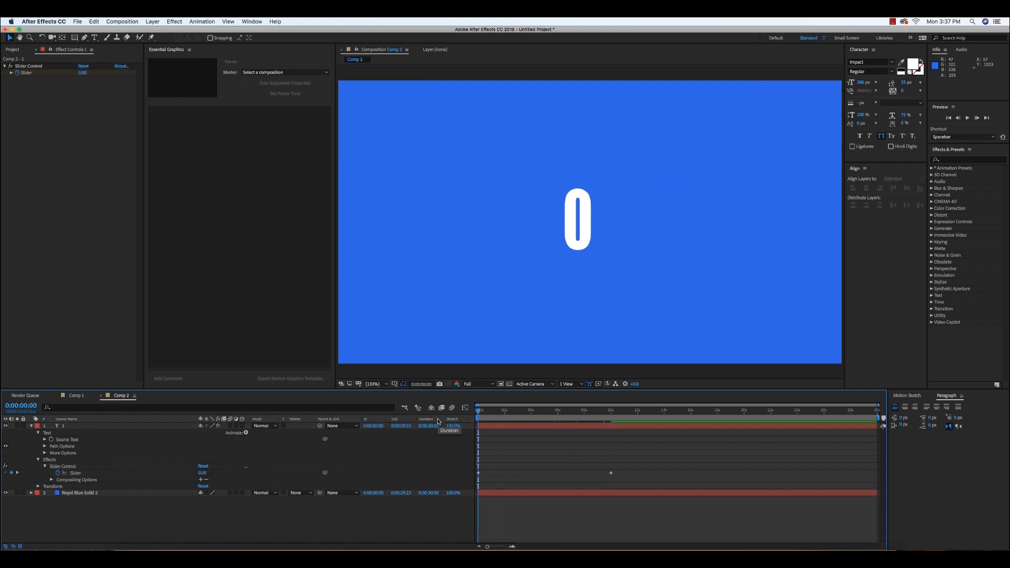
key("space")
type("Math.round(effect(\"Slider Control\")(\"Slider\"))")
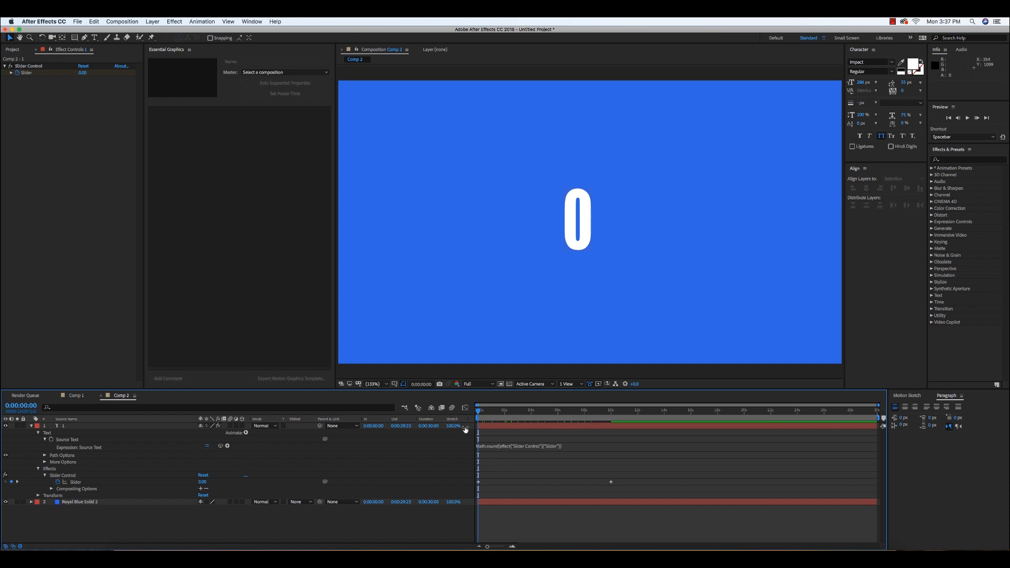
Commit the Math.round(effect("Slider Control")("Slider")) expression on Source Text.
key("space")
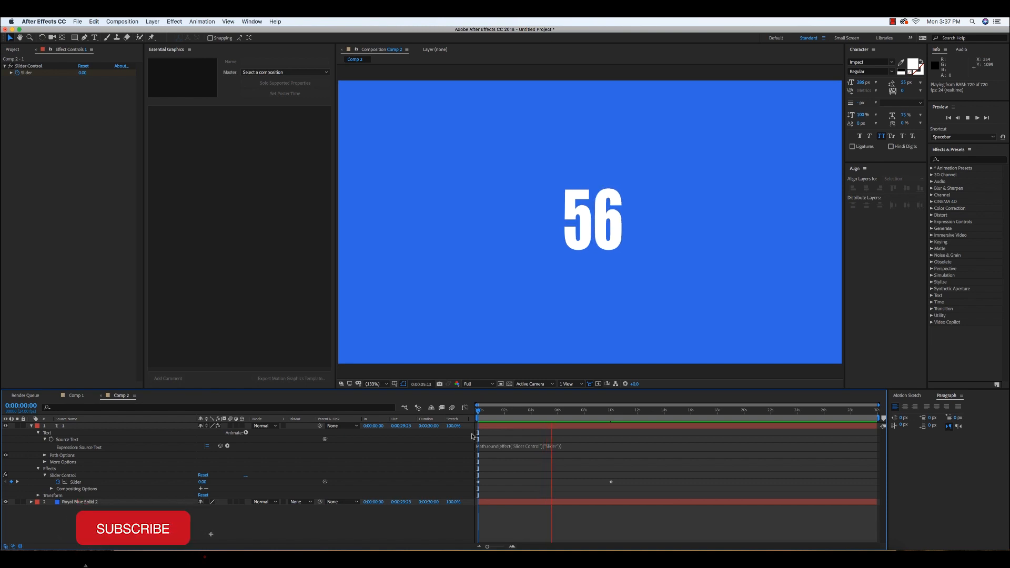
left_click(578, 410)
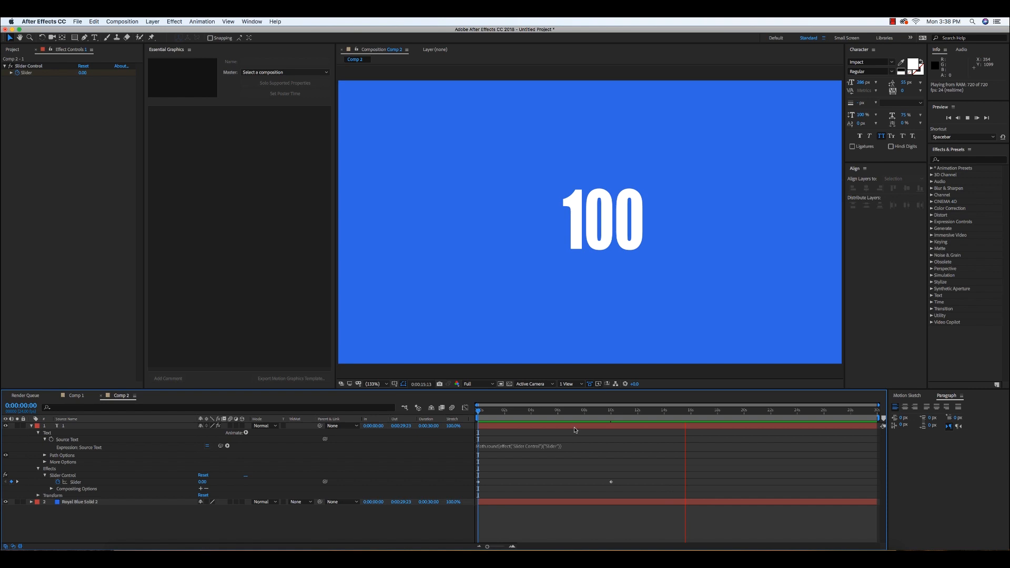
left_click(709, 410)
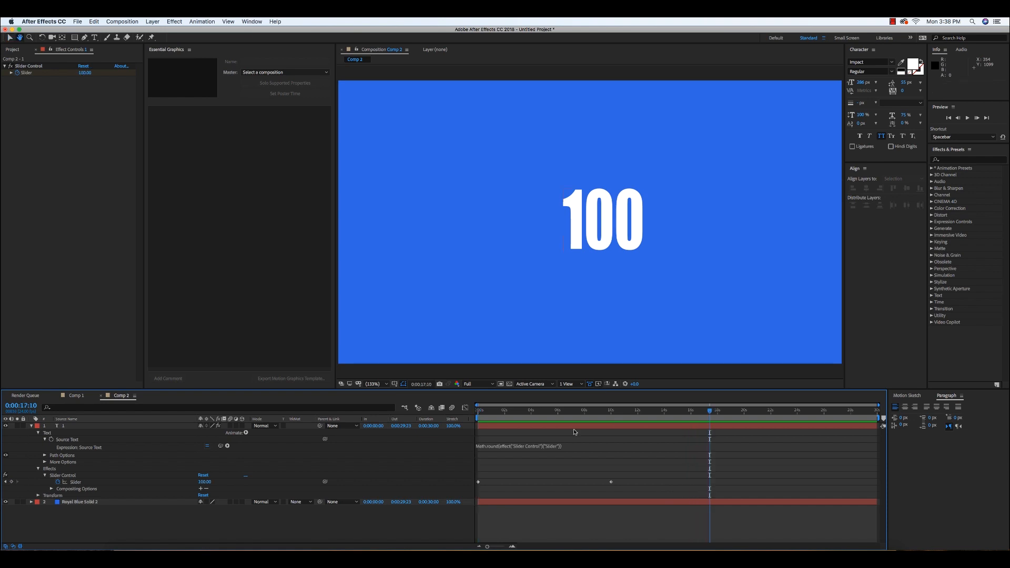